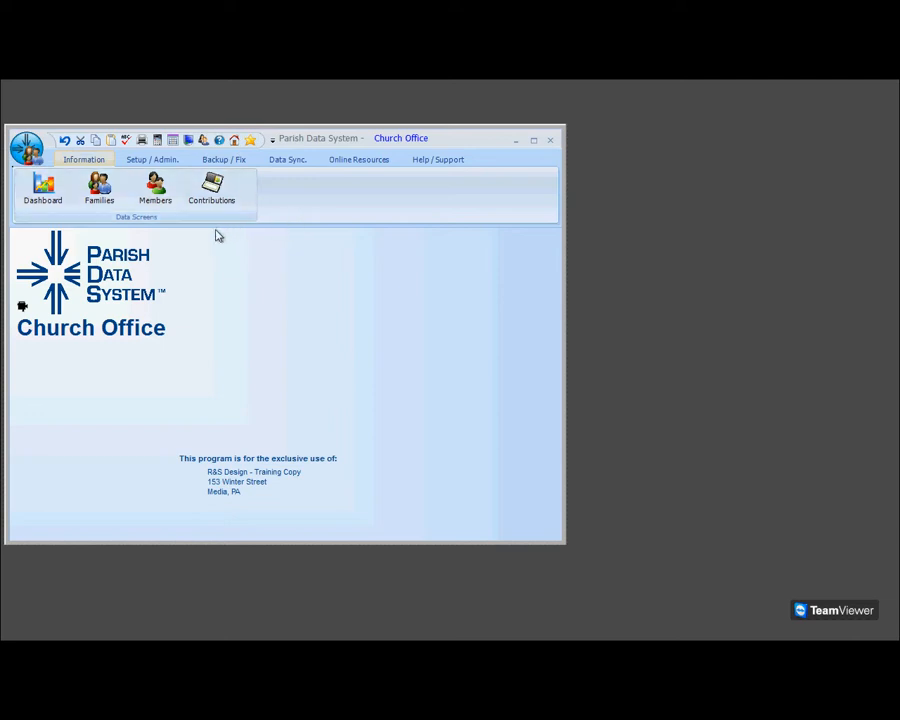
mouse_move(156, 190)
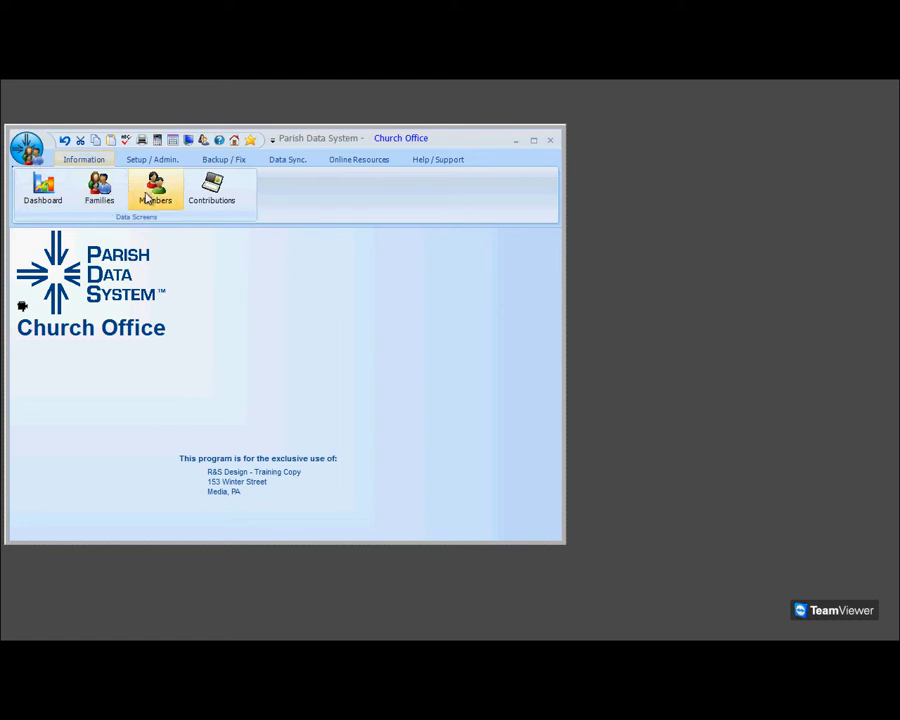
Go to the Families data screen from the Information ribbon
click(98, 190)
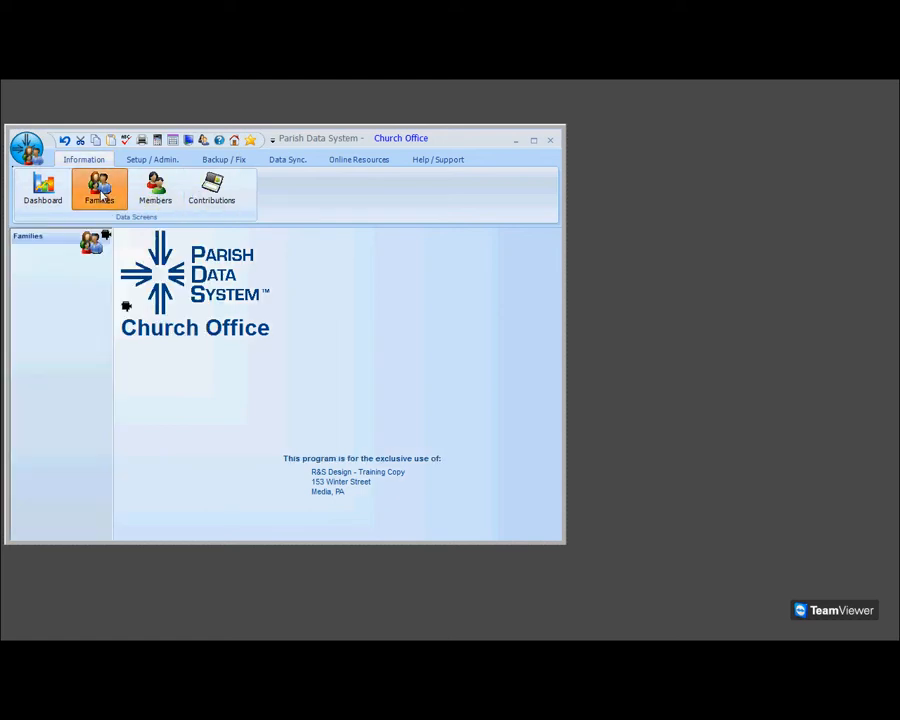
Show the family Processes list under Other Tasks
click(98, 190)
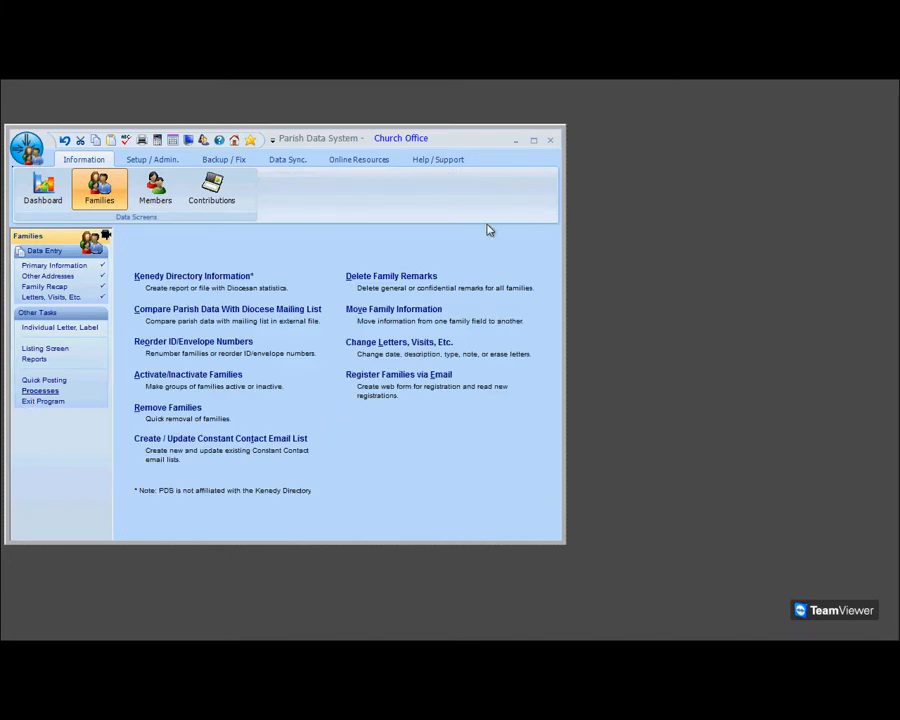
mouse_move(482, 186)
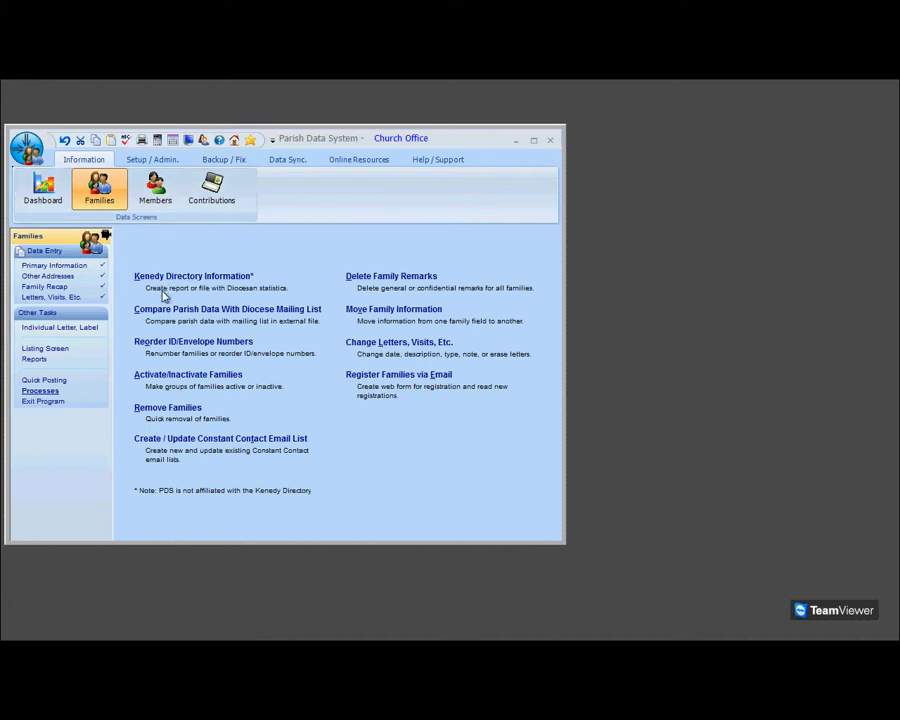
Start Remove Families and filter on Date Left Parish between 01/01/2012 and the end date
click(168, 408)
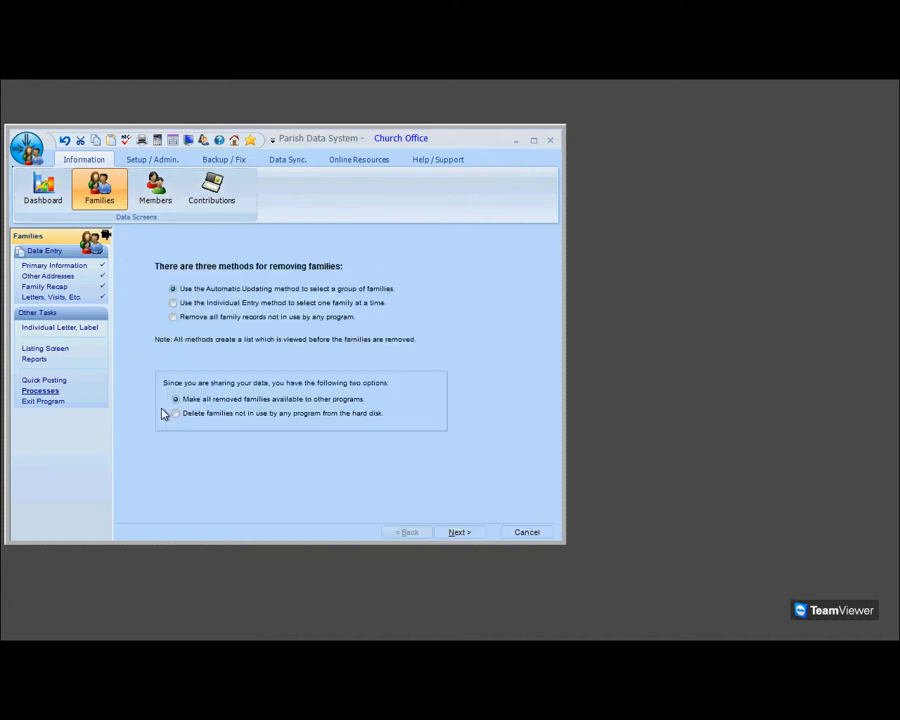
mouse_move(248, 378)
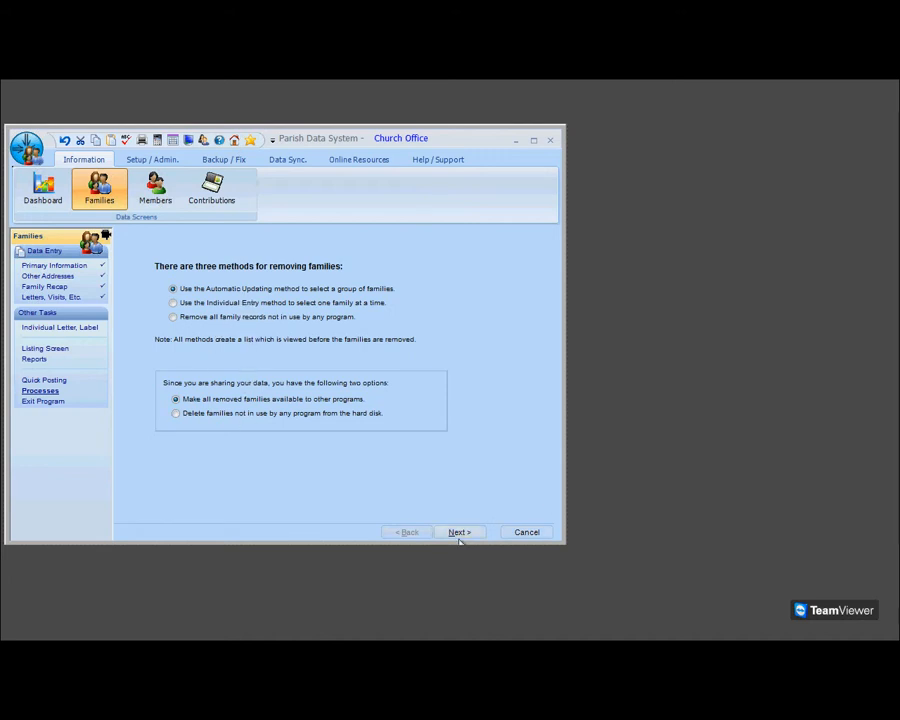
click(460, 532)
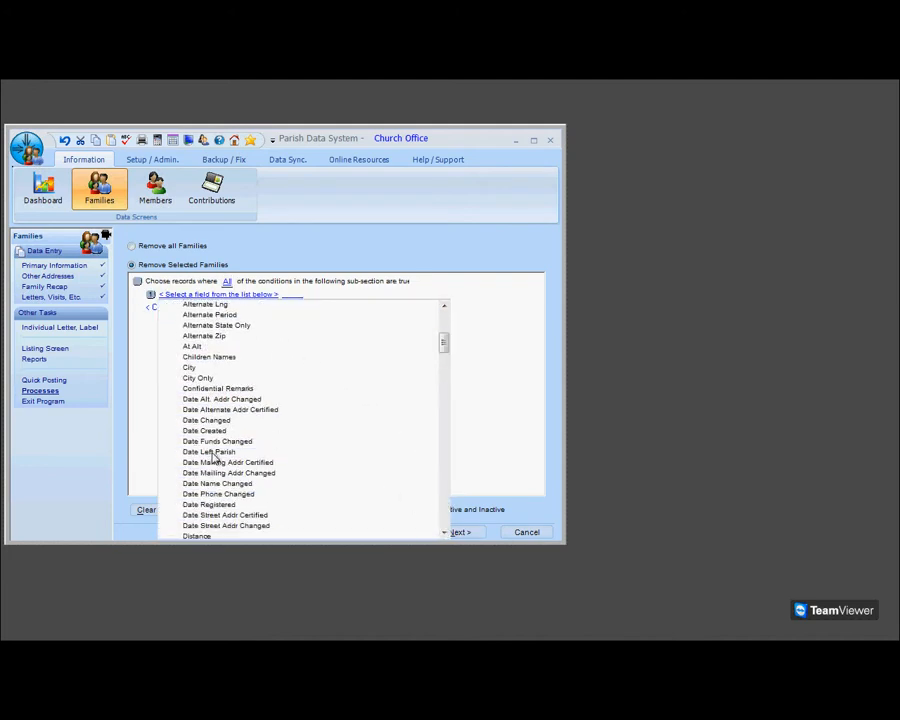
click(208, 452)
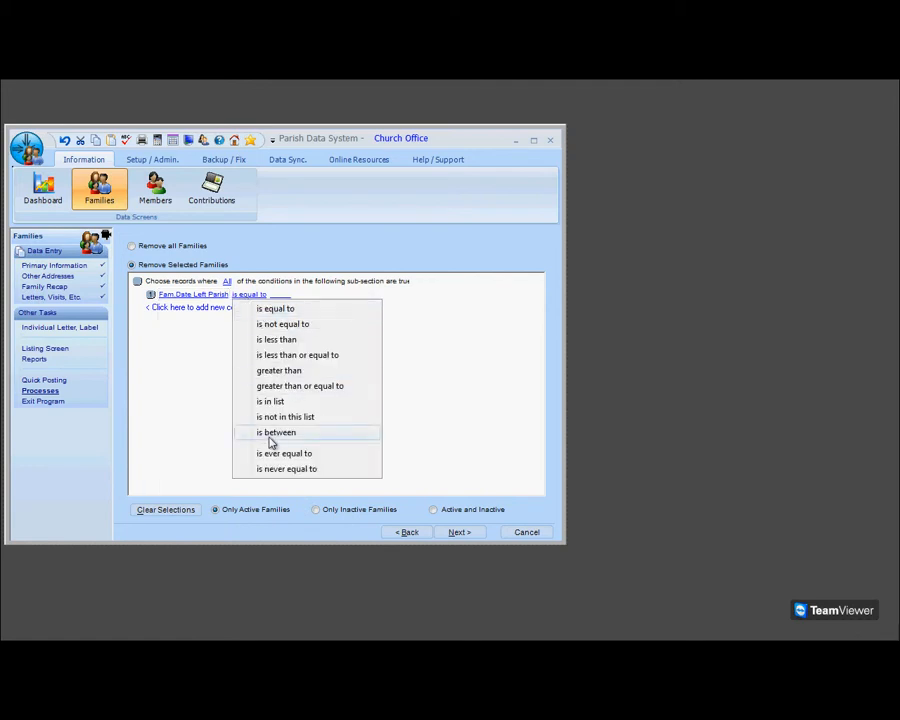
click(276, 432)
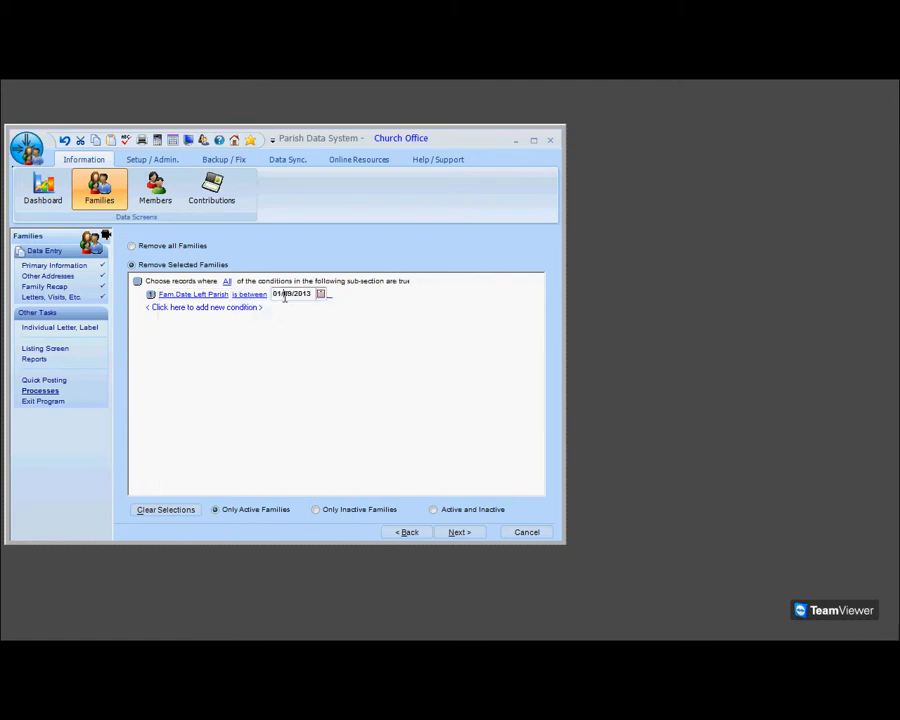
text(01/01/2012)
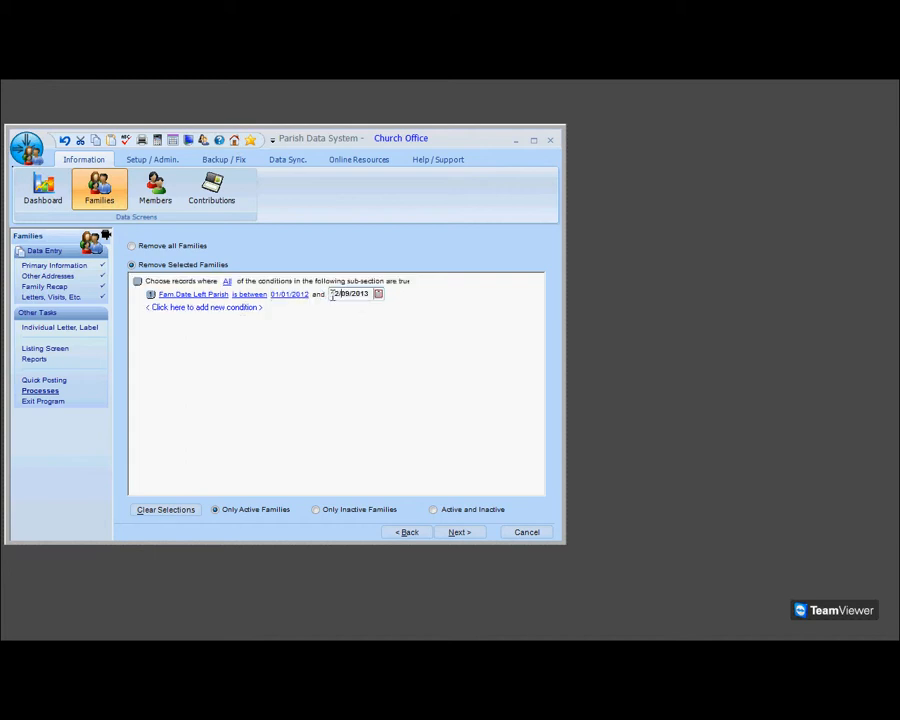
click(460, 532)
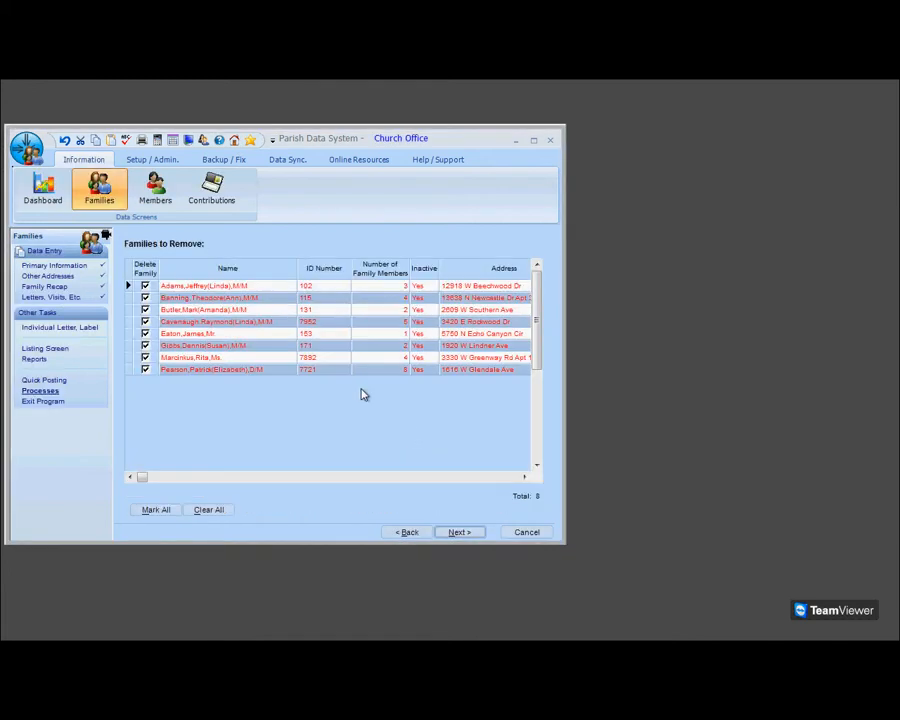
Cancel the Remove Families process at the final step, confirming exit without removing
click(458, 532)
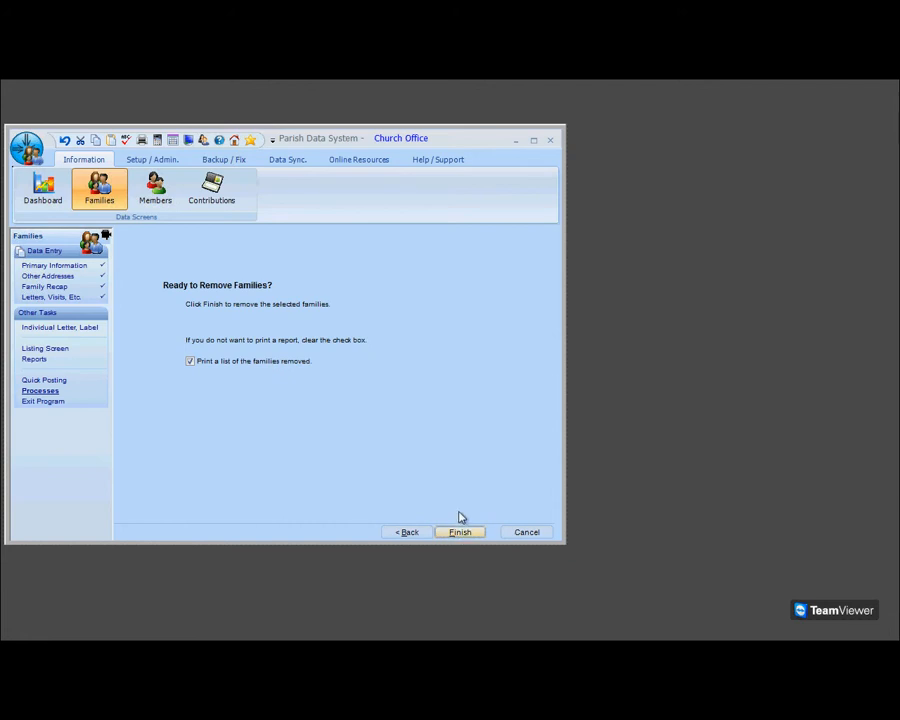
mouse_move(528, 532)
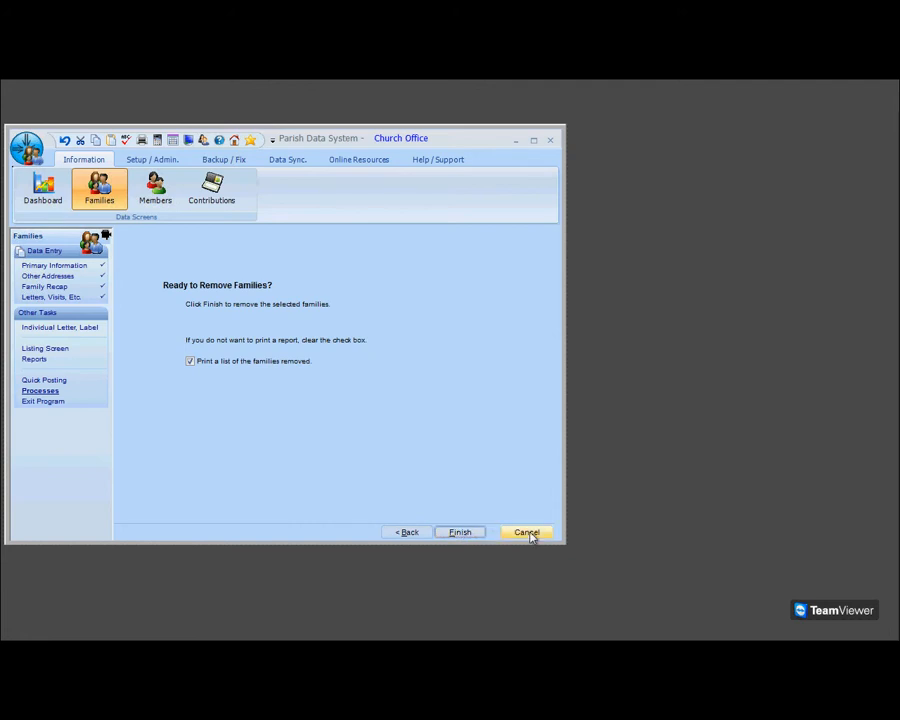
click(526, 532)
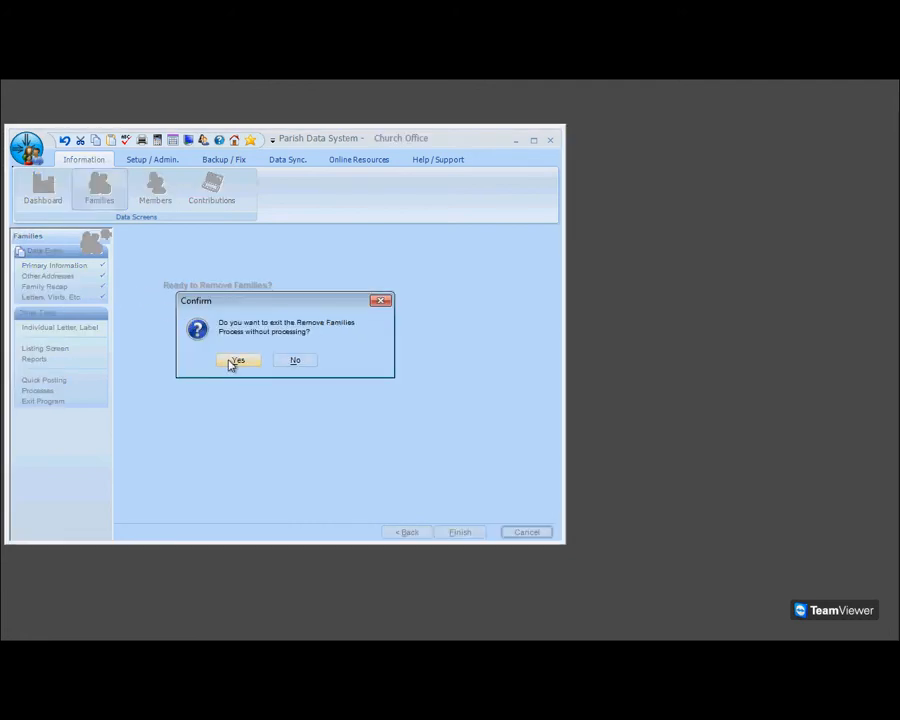
click(238, 360)
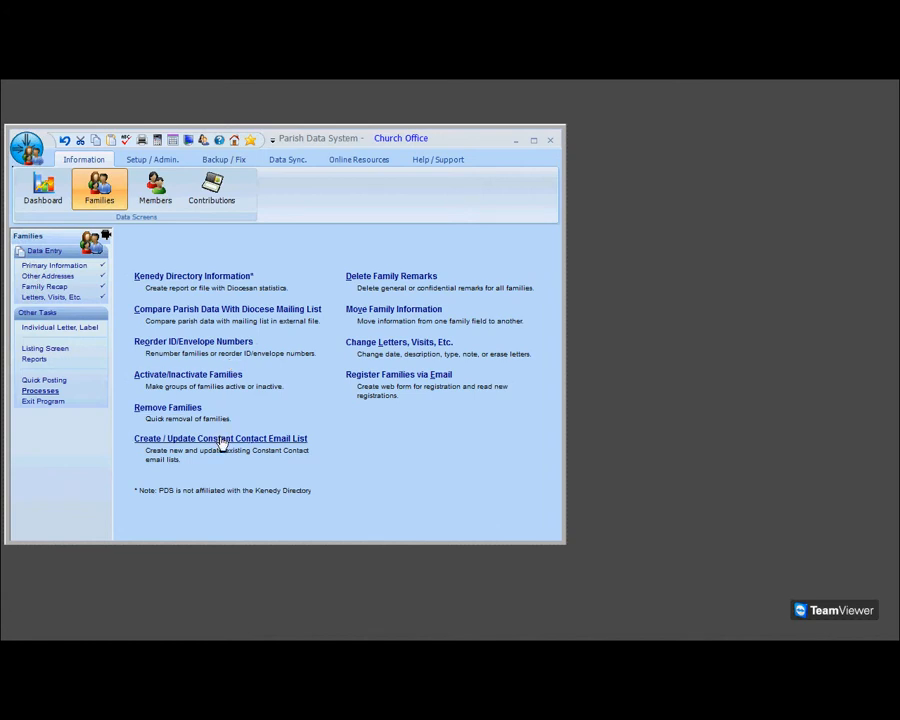
mouse_move(238, 436)
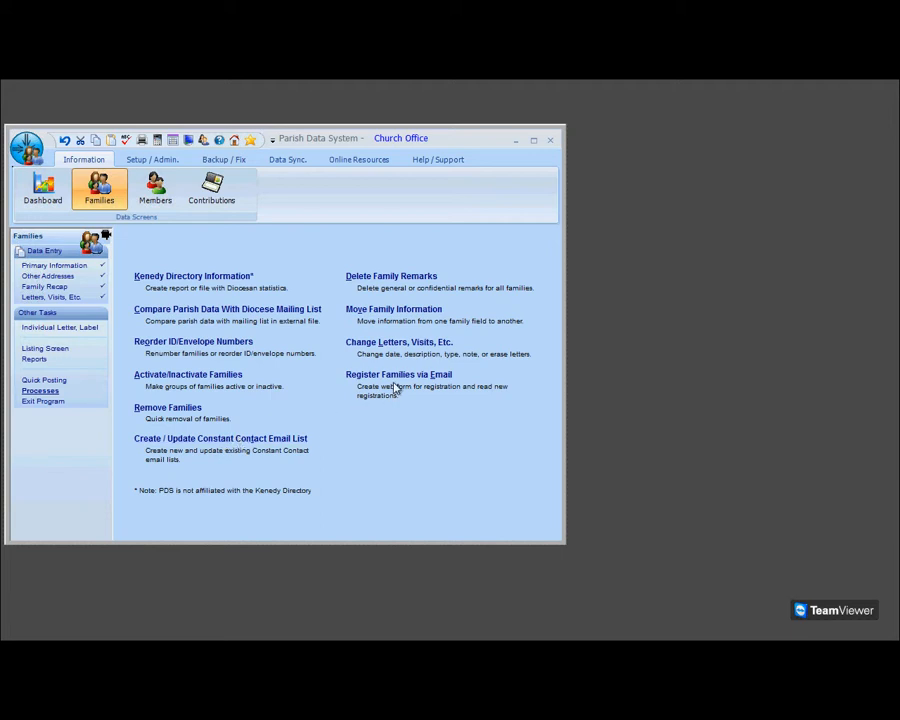
Preview Register Families via Email and web form options, then switch to Members
click(398, 374)
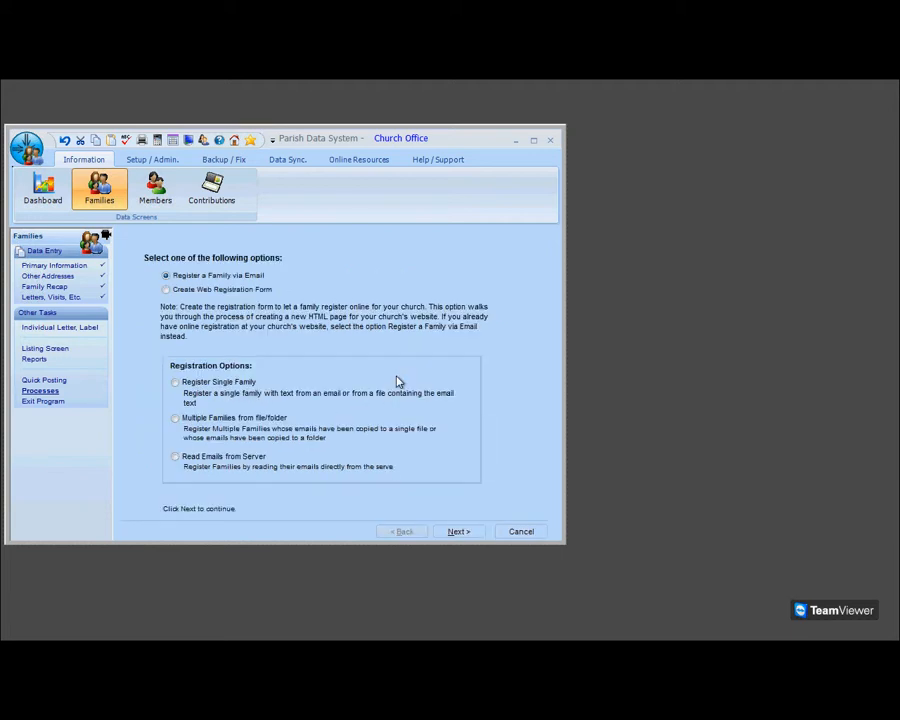
click(166, 288)
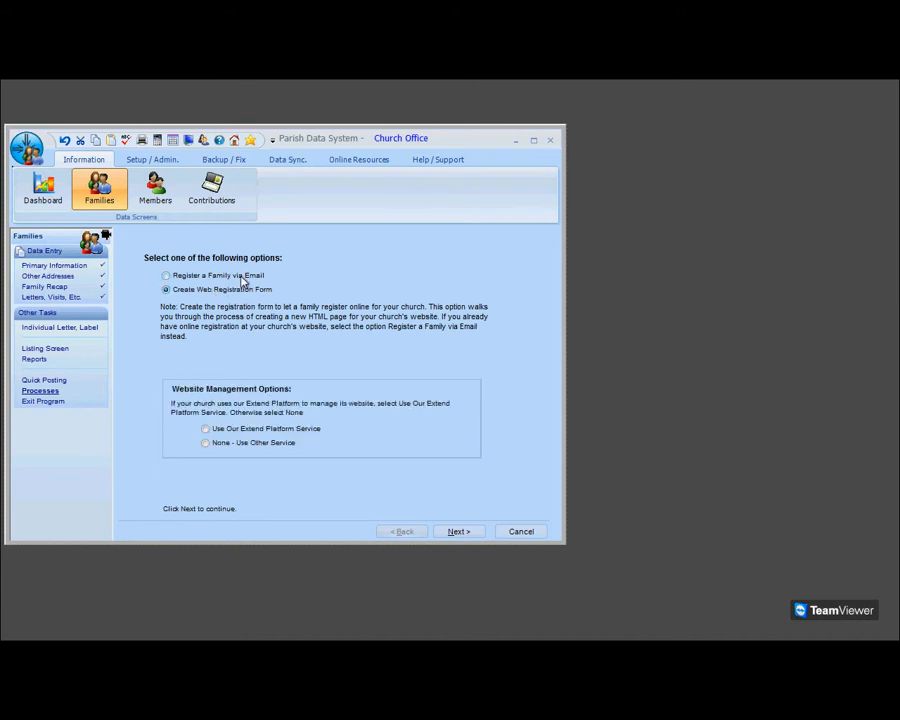
click(166, 276)
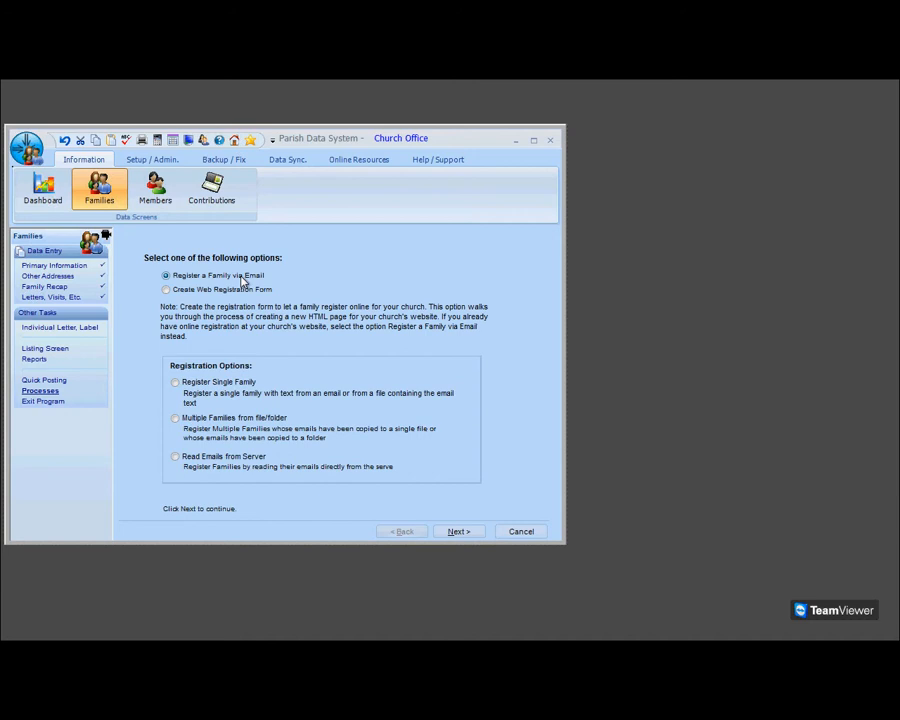
mouse_move(156, 190)
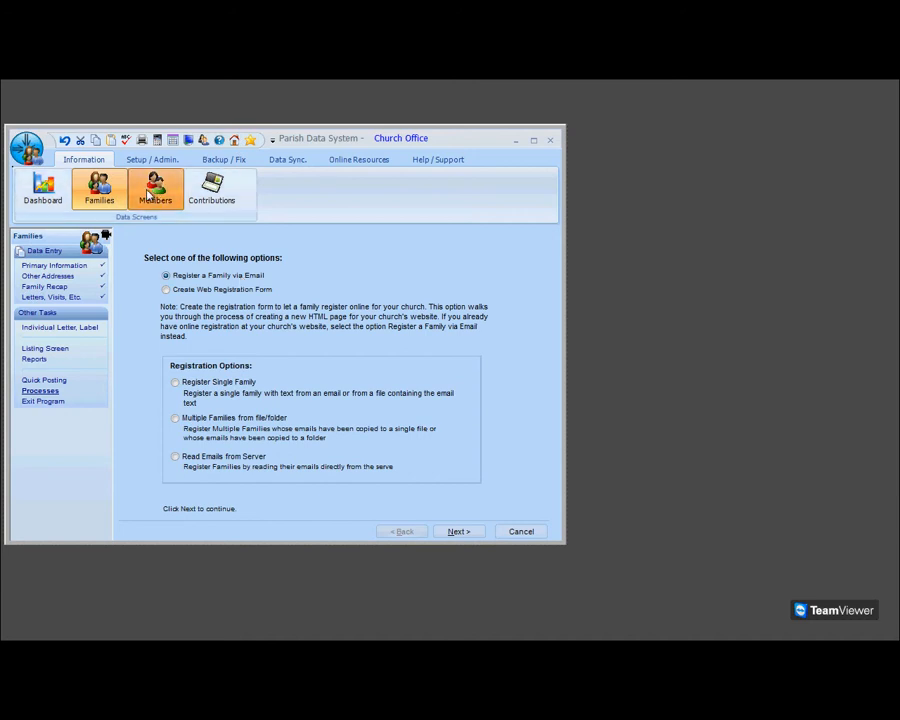
click(156, 190)
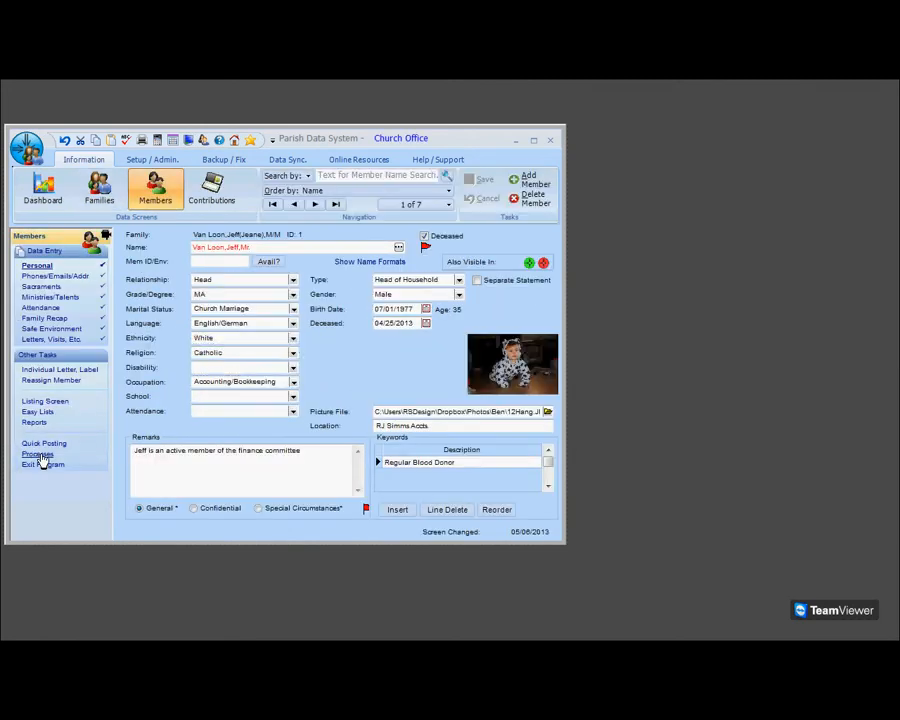
Show the member Processes list with Grade Promotion, Quick Delete and Erase Attendance
click(40, 454)
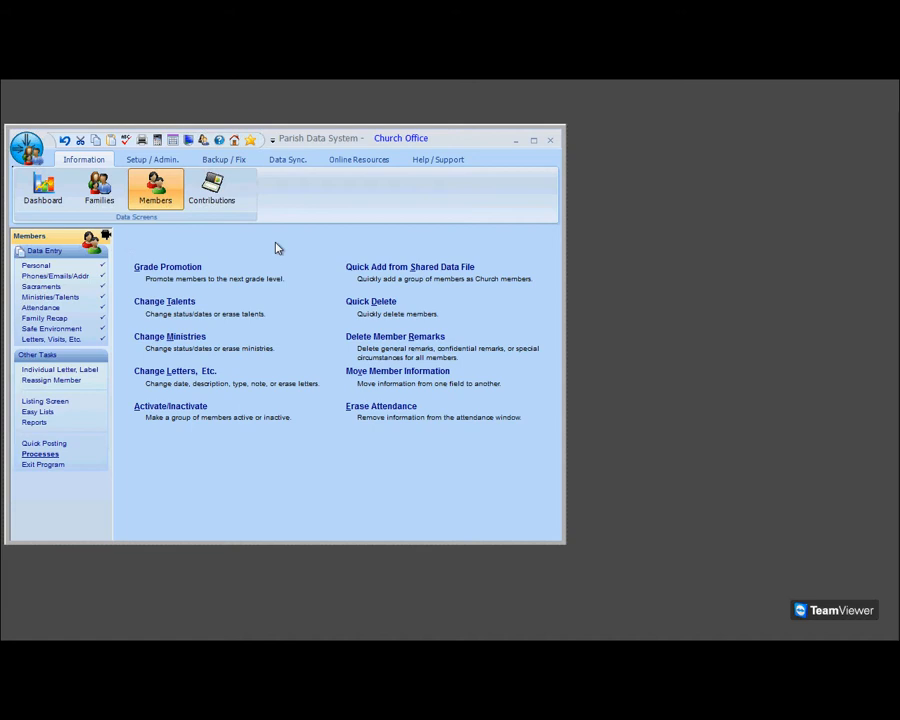
mouse_move(244, 314)
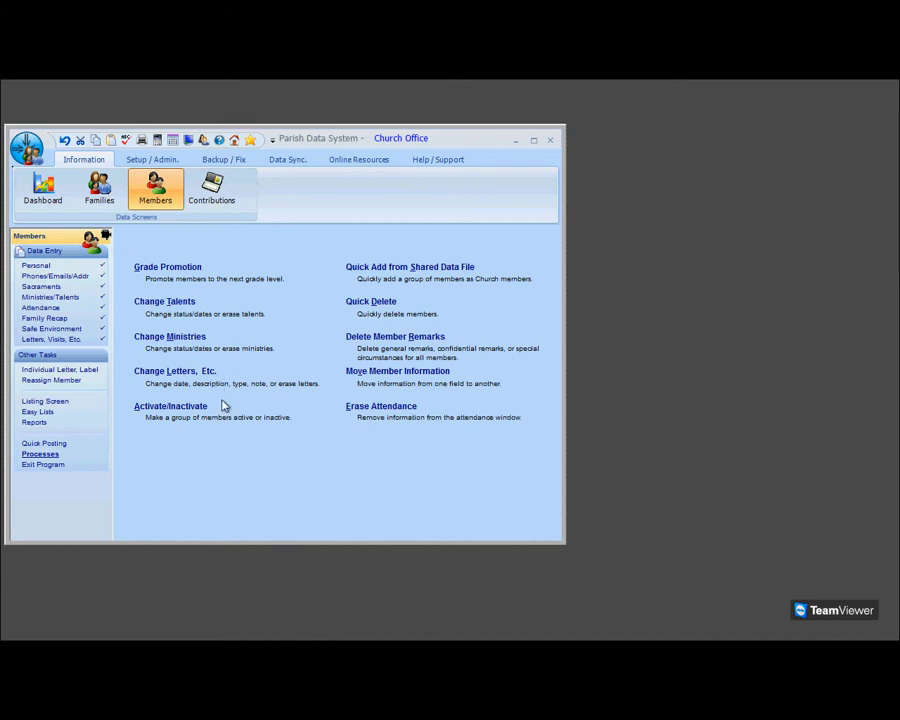
mouse_move(412, 280)
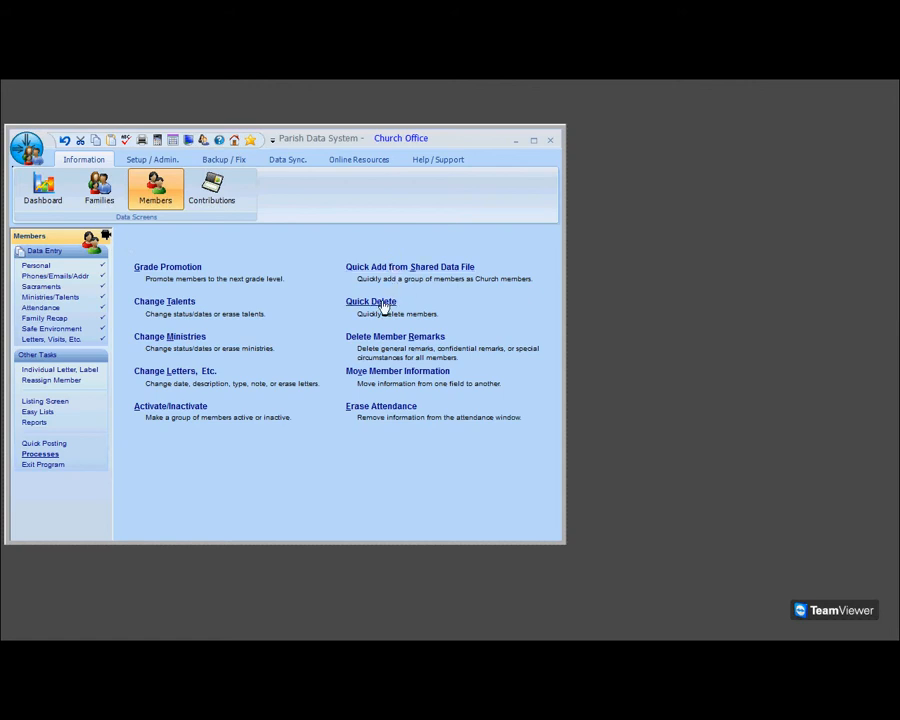
mouse_move(418, 344)
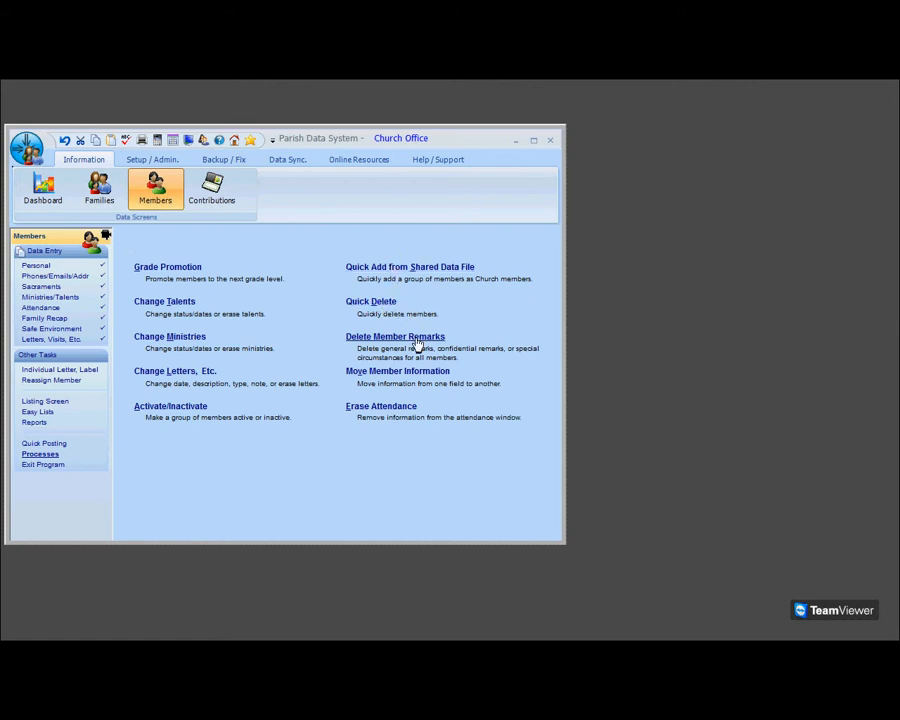
mouse_move(388, 412)
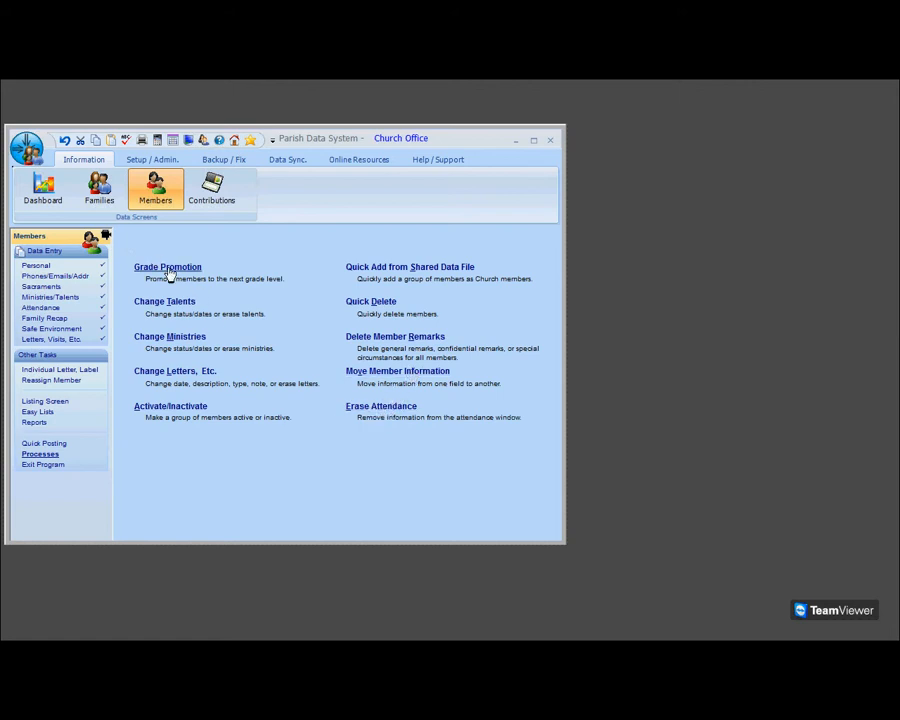
click(168, 268)
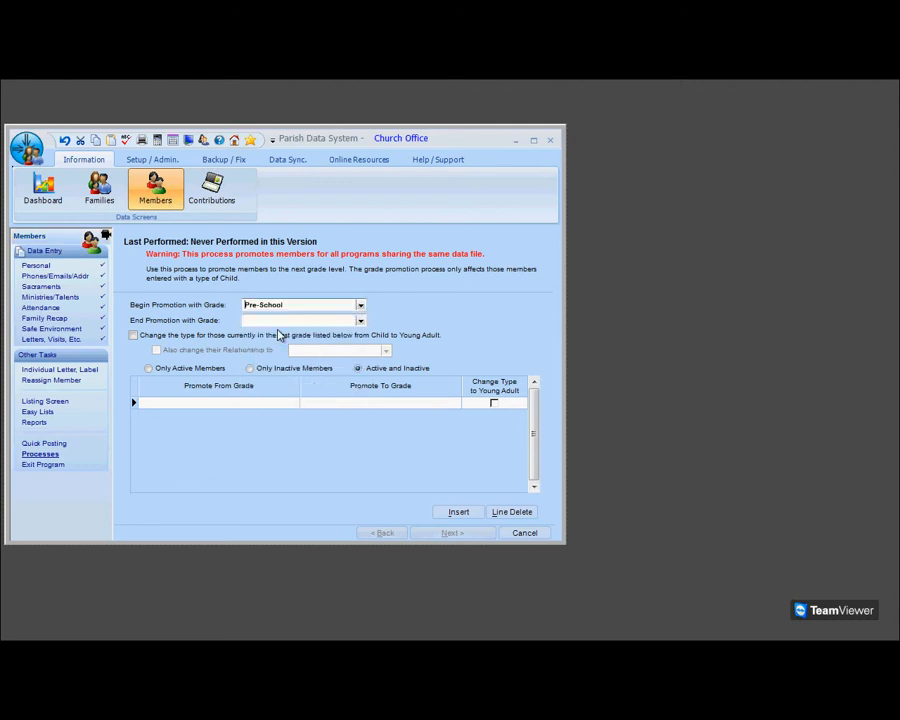
click(360, 320)
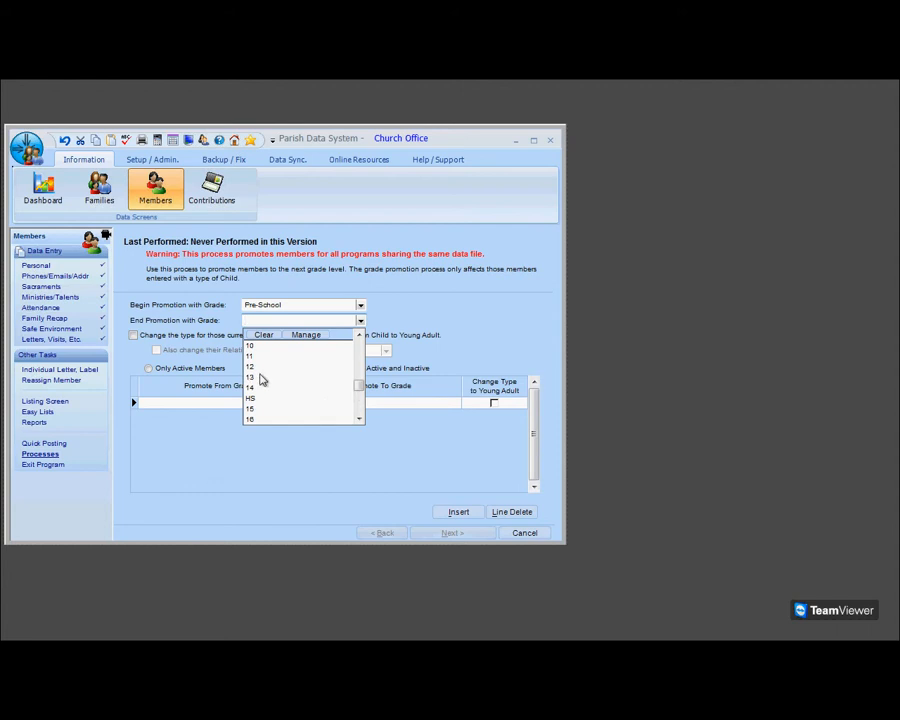
click(248, 376)
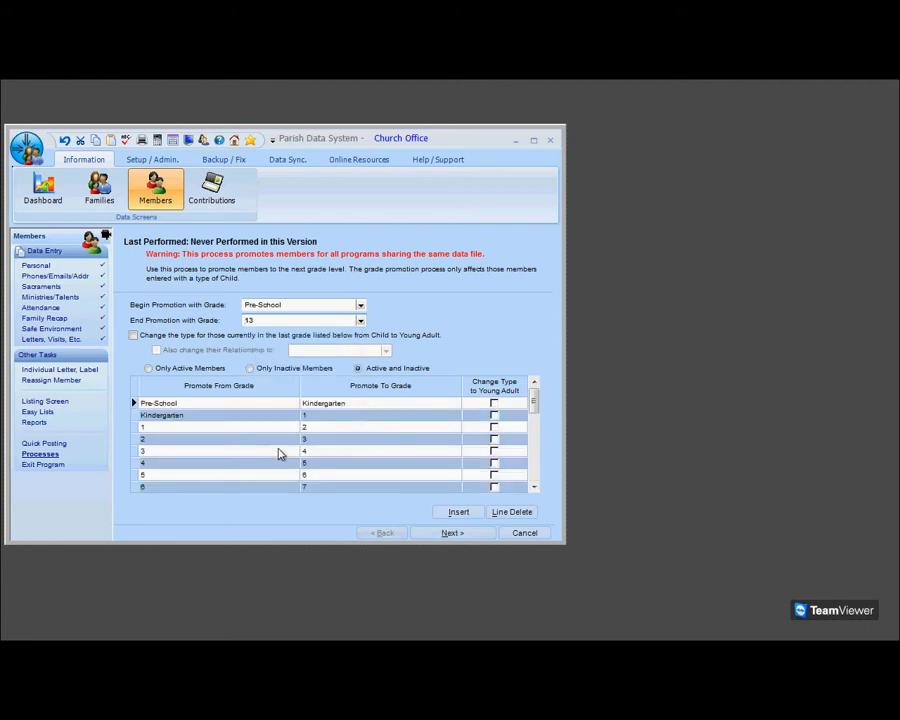
mouse_move(464, 504)
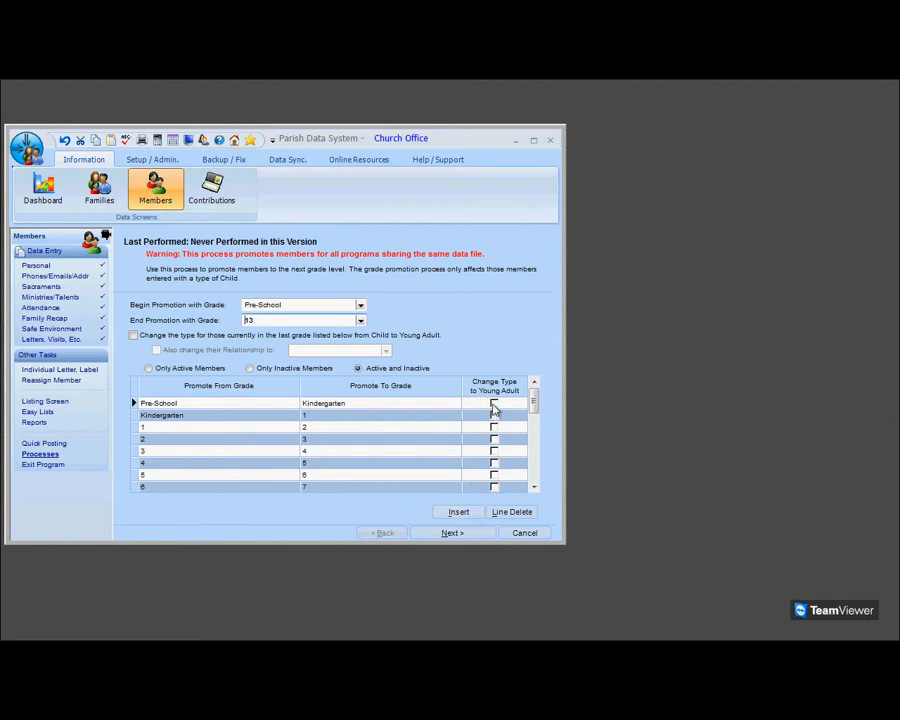
mouse_move(418, 272)
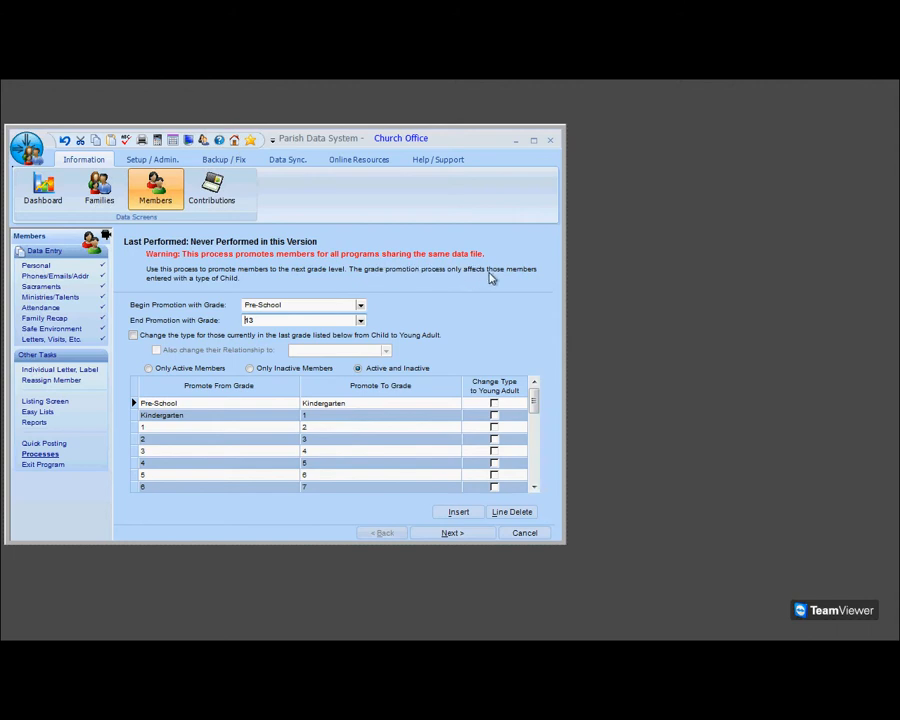
mouse_move(452, 472)
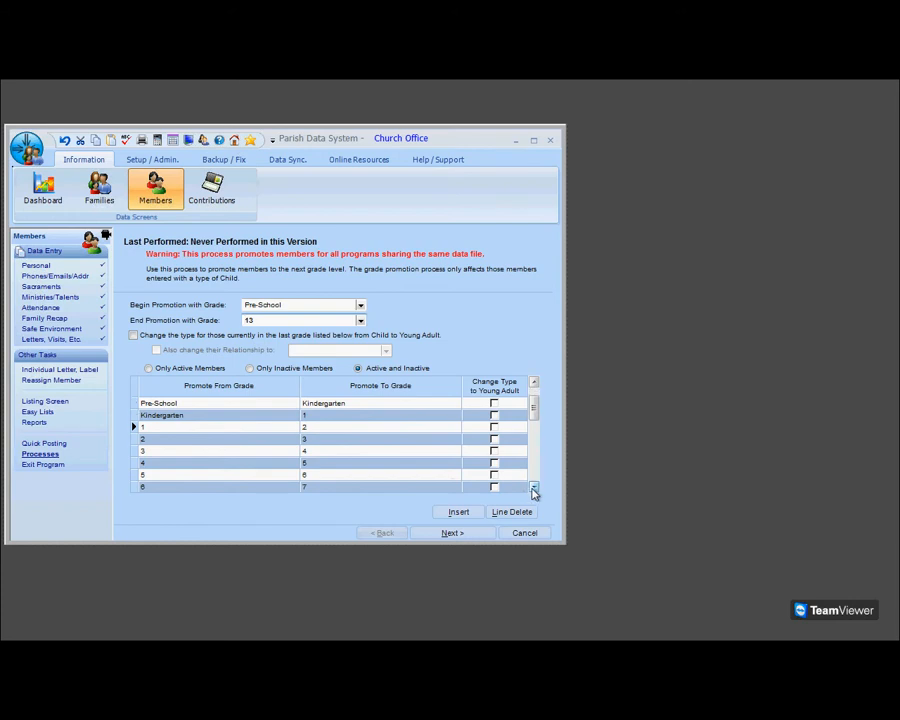
click(534, 488)
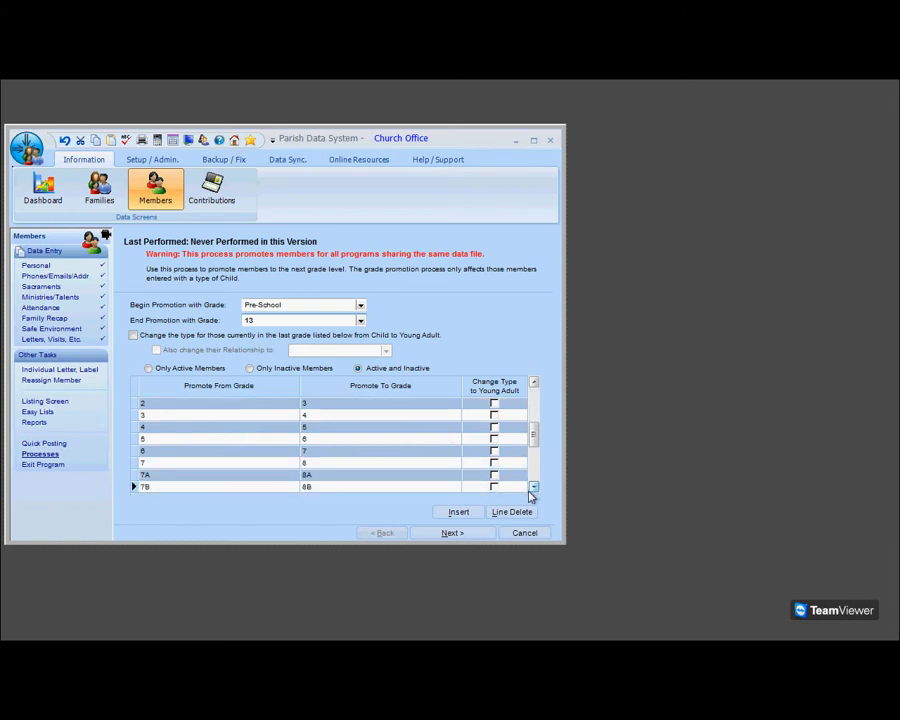
click(524, 532)
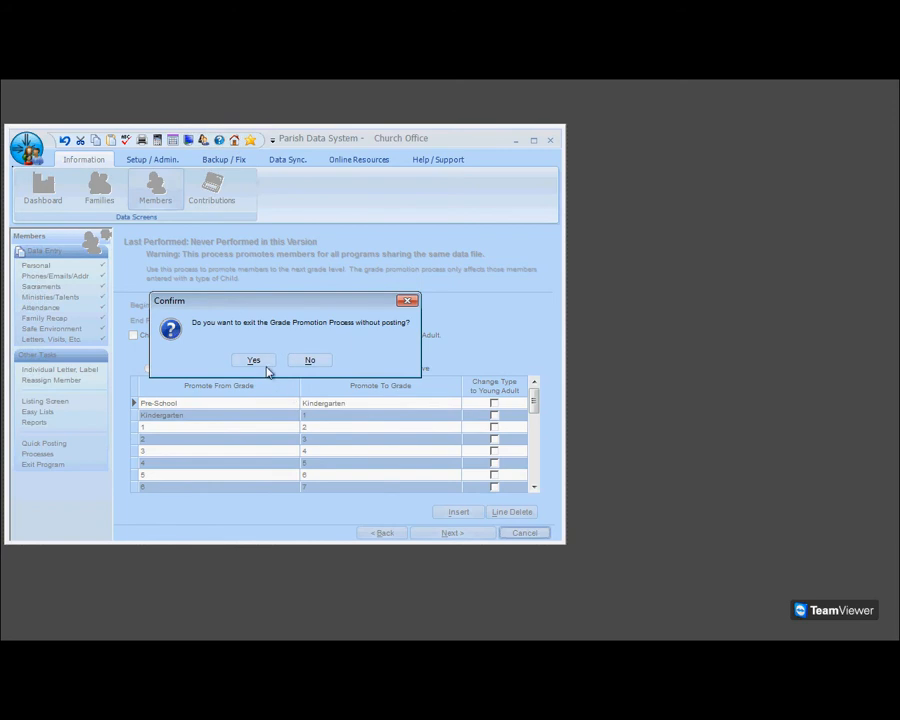
click(252, 360)
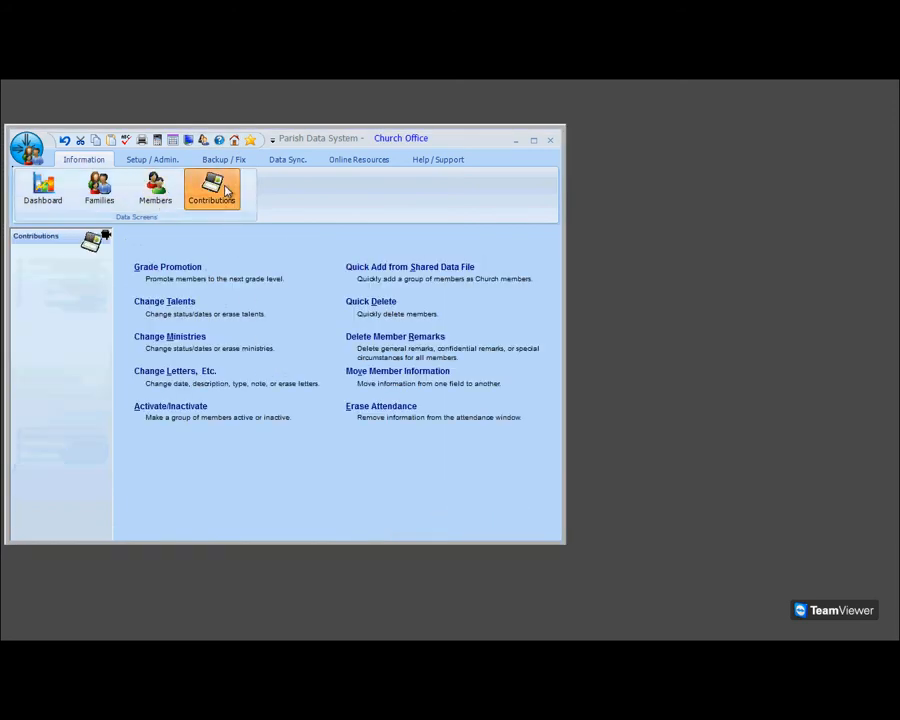
Switch to Contributions and show its Processes list, including Move Fund Entries
click(212, 190)
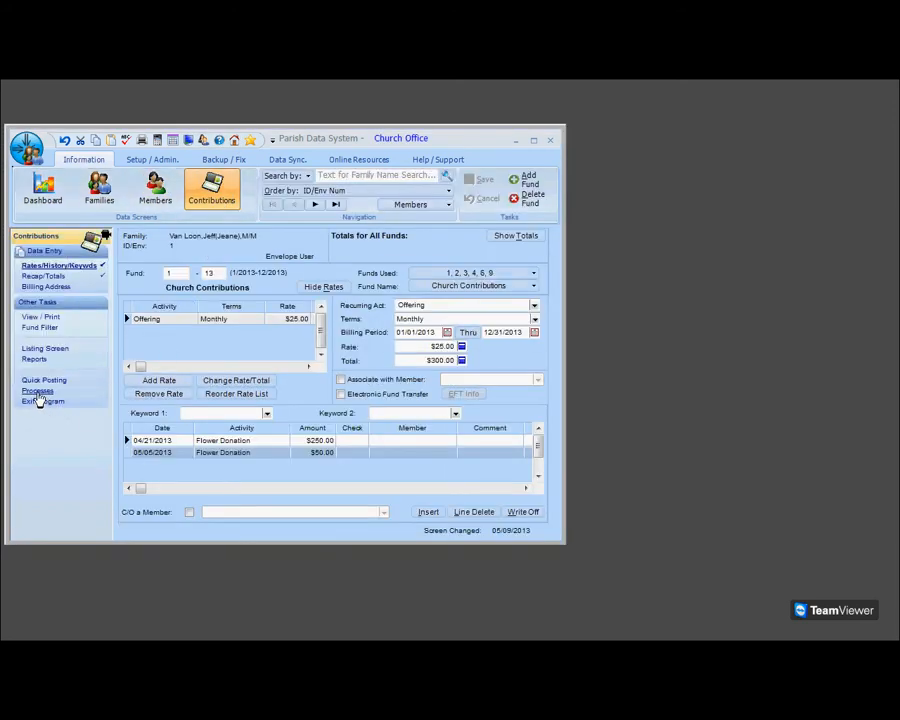
click(38, 390)
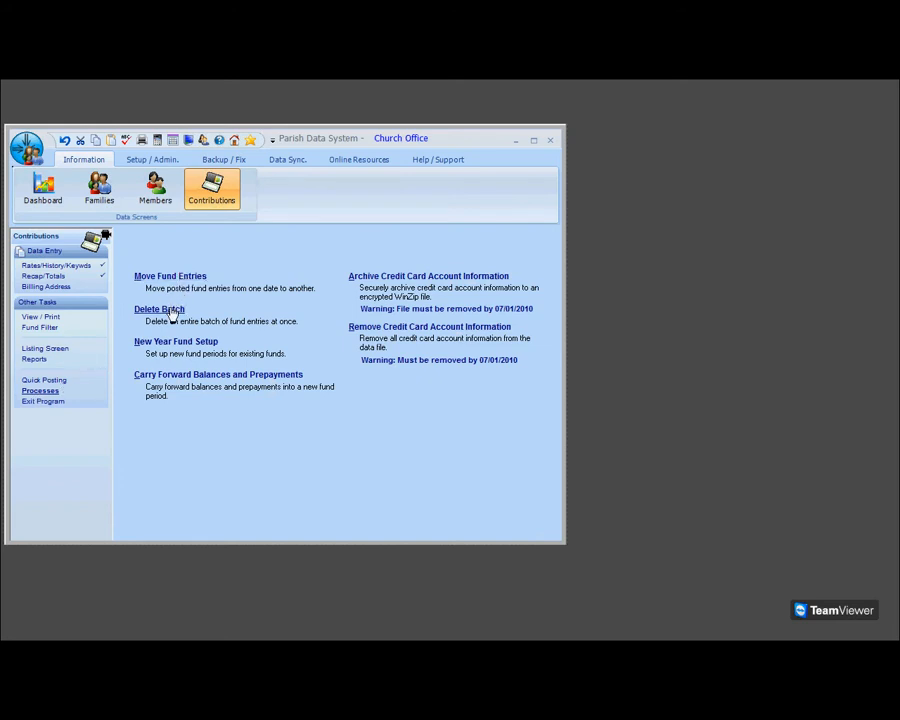
mouse_move(178, 340)
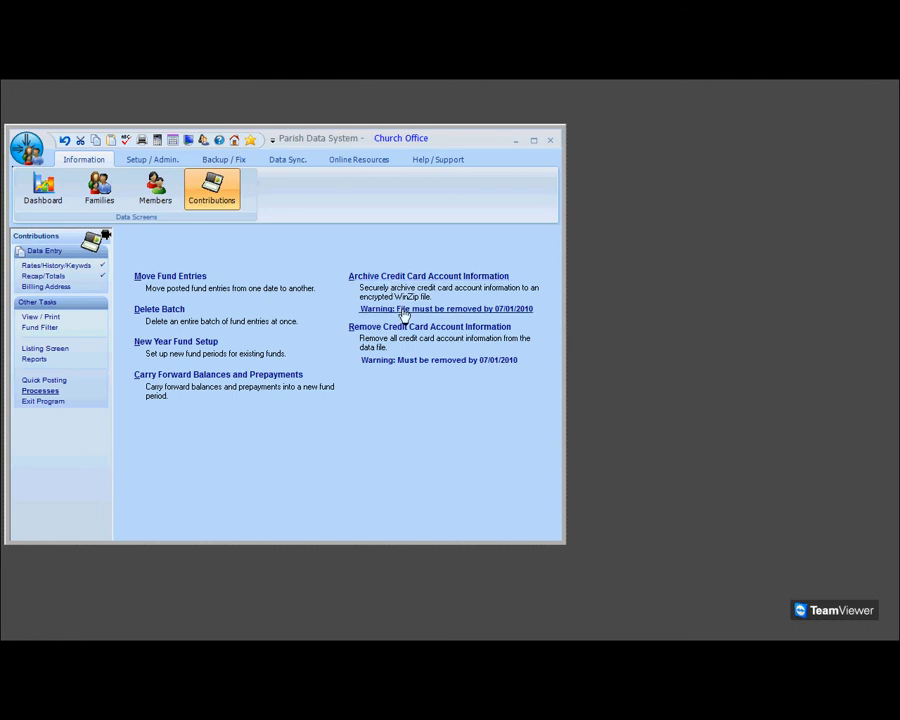
mouse_move(418, 338)
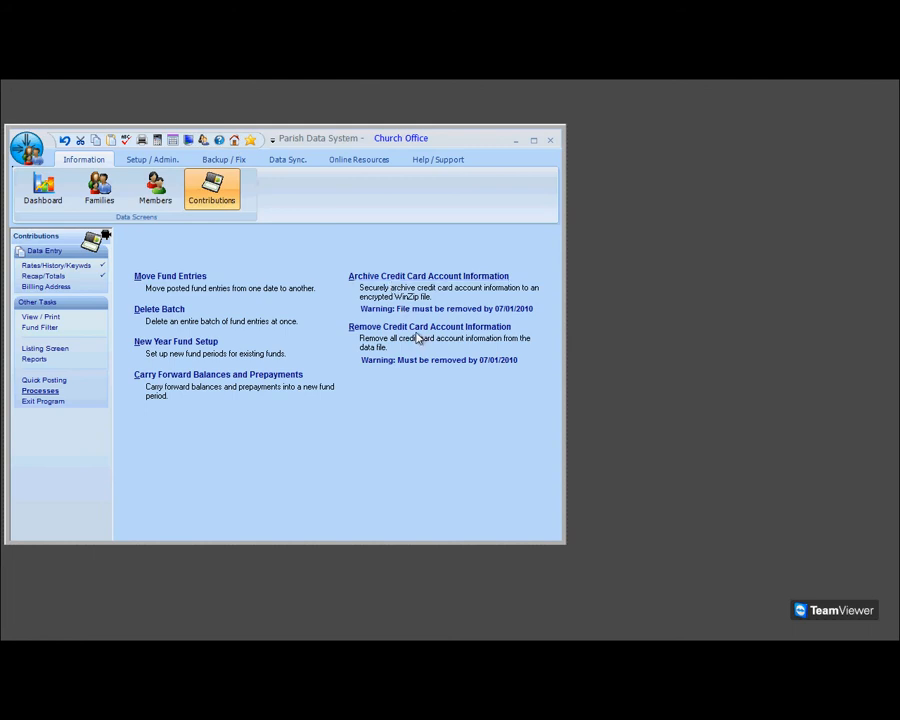